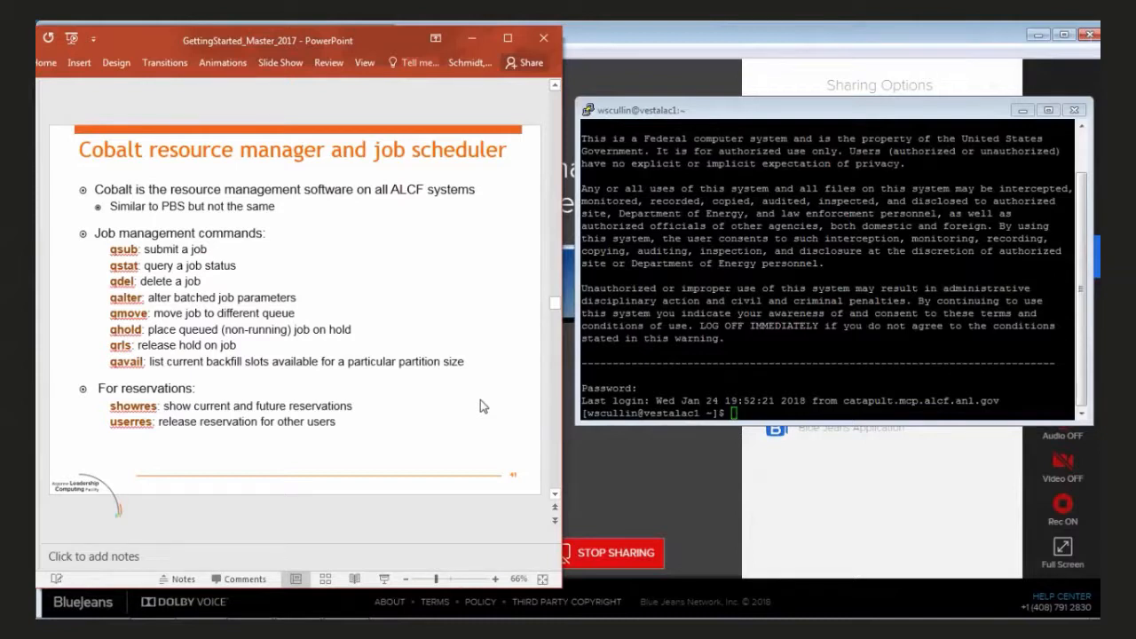
mouse_move(600, 394)
text(QSUB)
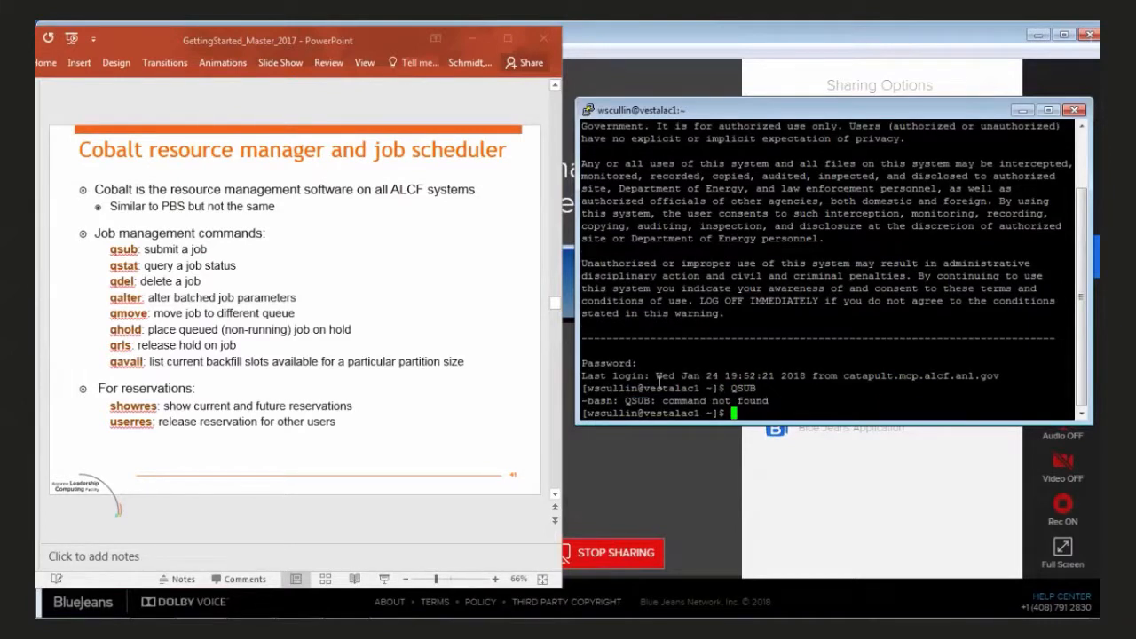
Run qsub to see its usage message, then qstat to list queued jobs on vestalac1
text(qsub)
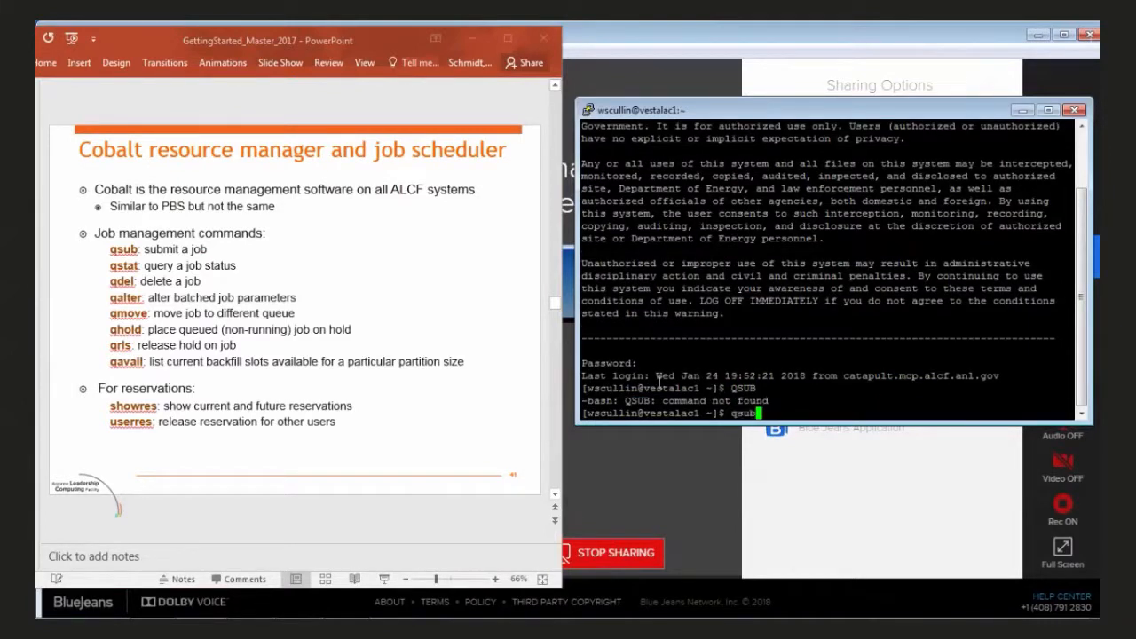
key(Return)
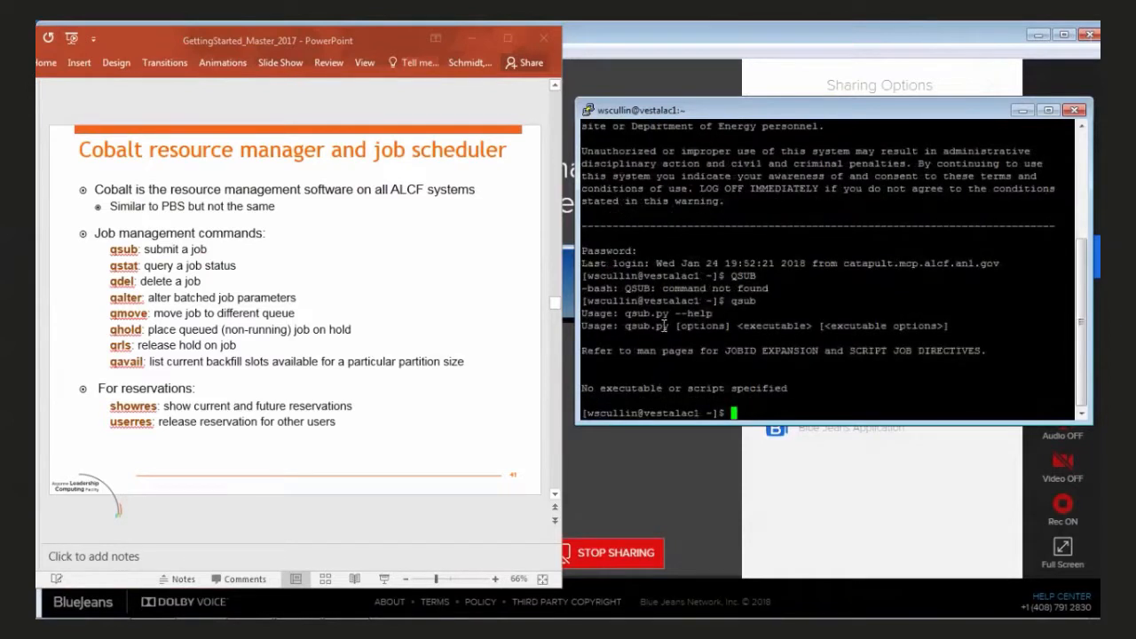
mouse_move(495, 323)
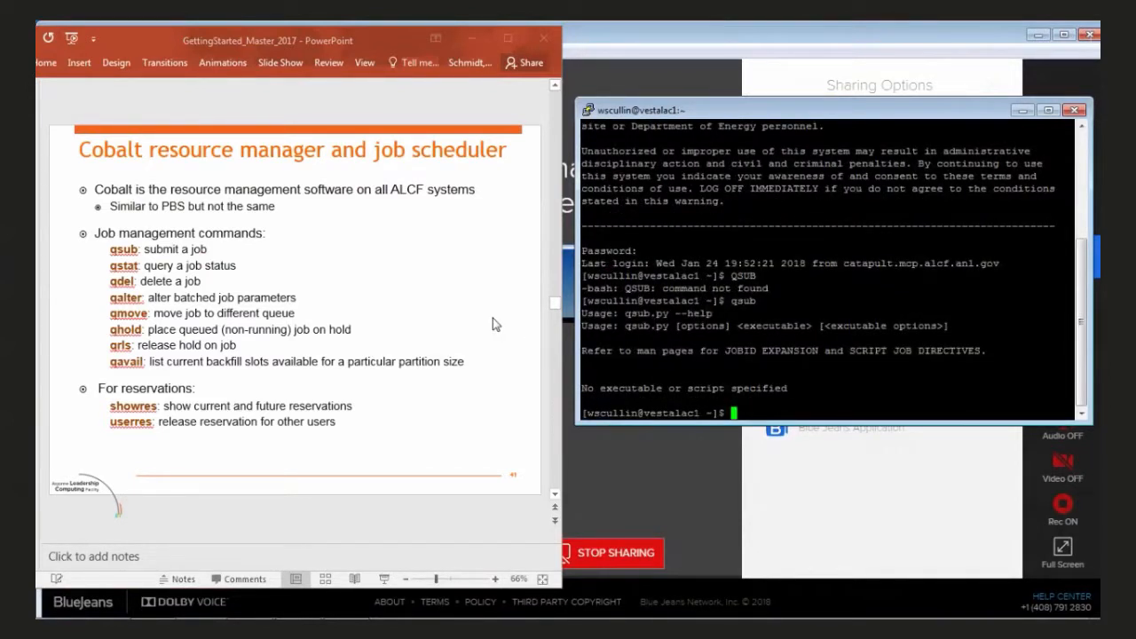
text(qstat)
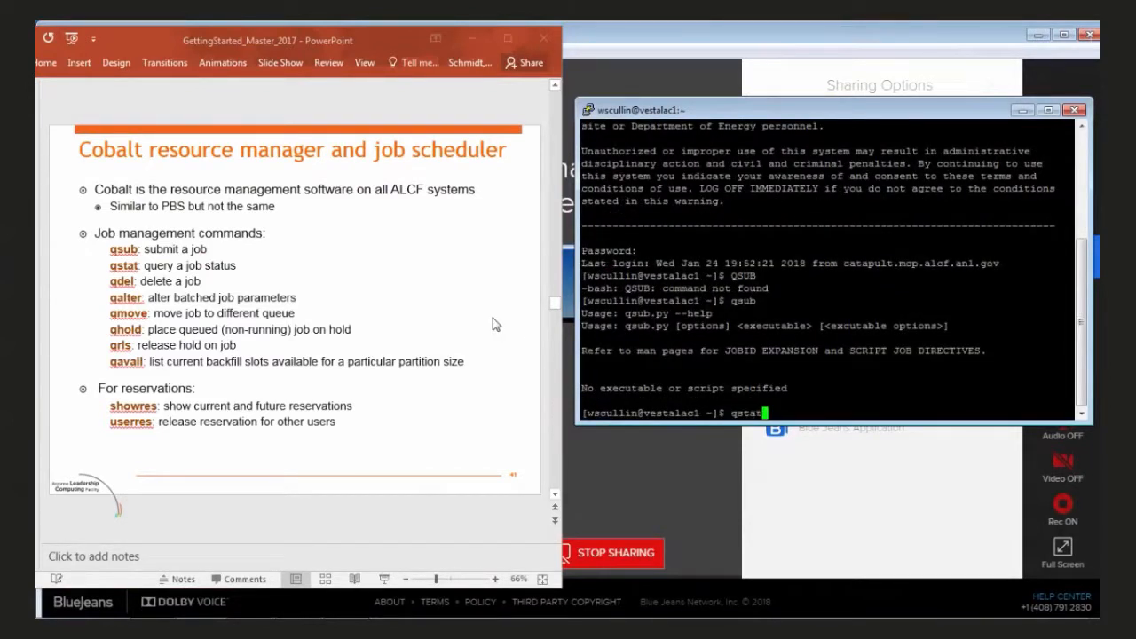
key(Return)
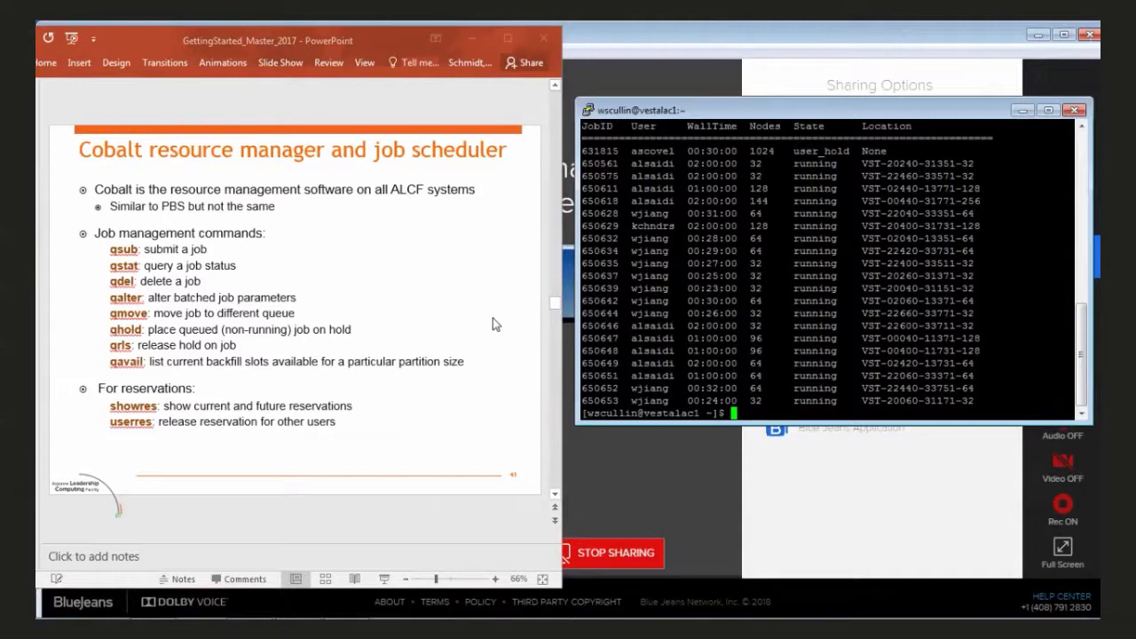
Run the reservations listing to show current and future reservations on vestalac1
text(dh)
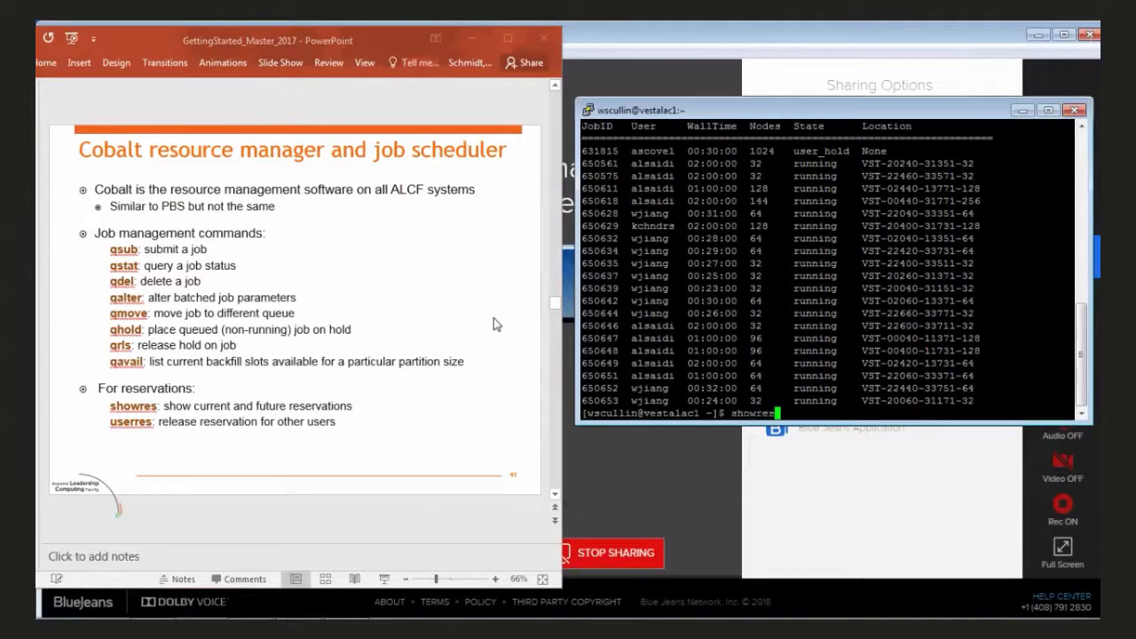
key(Return)
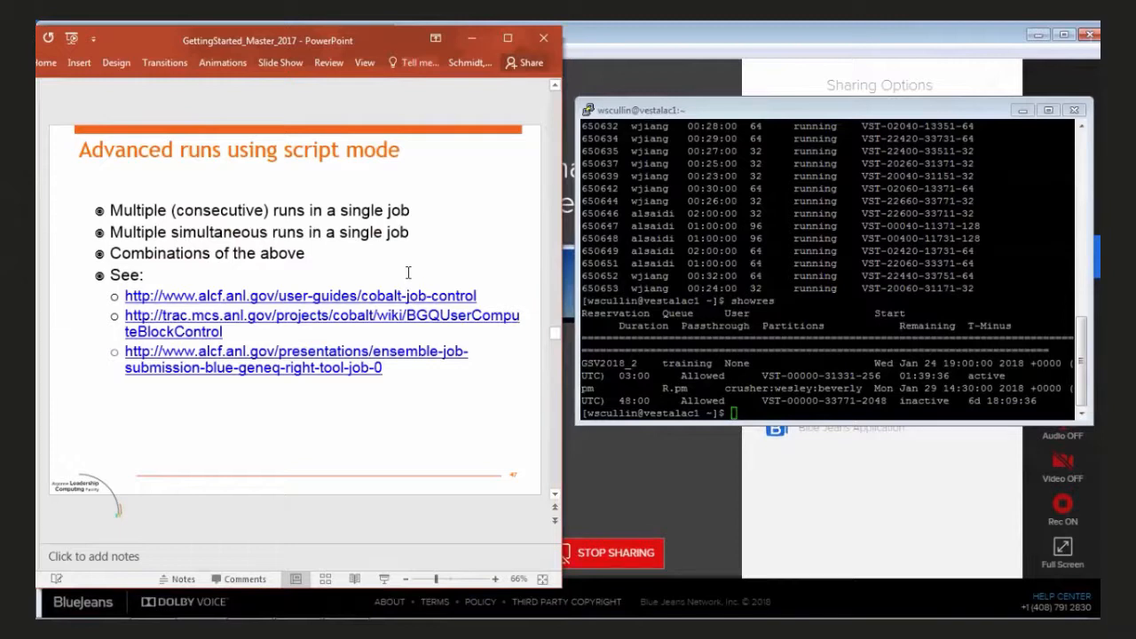
Advance from 'Advanced runs using script mode' to the 'MPI mapping' slide
click(556, 493)
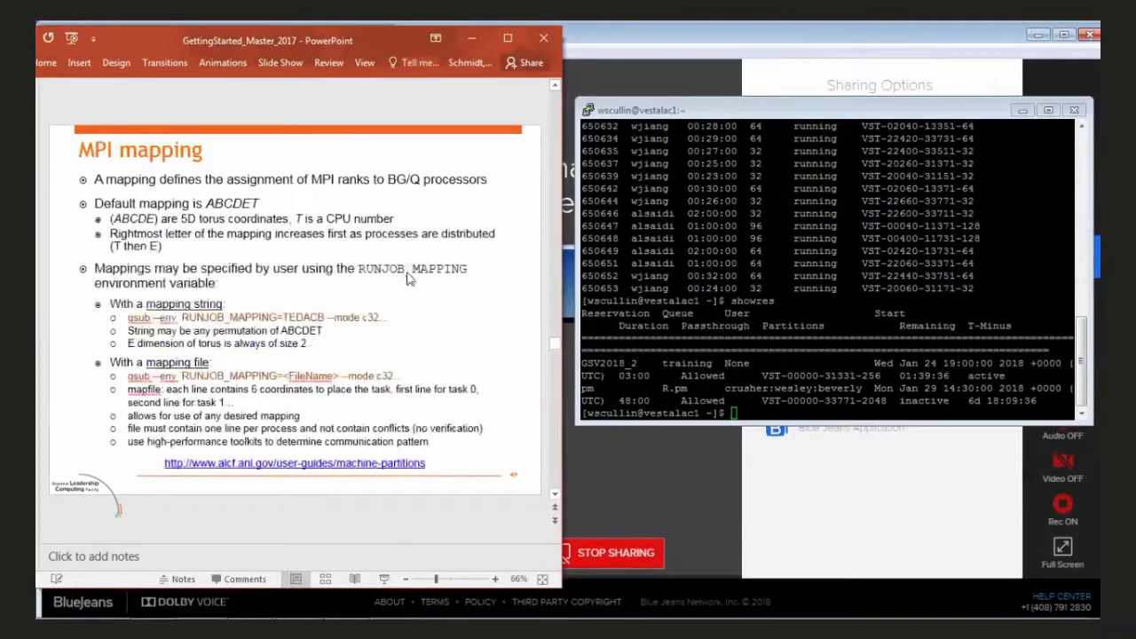